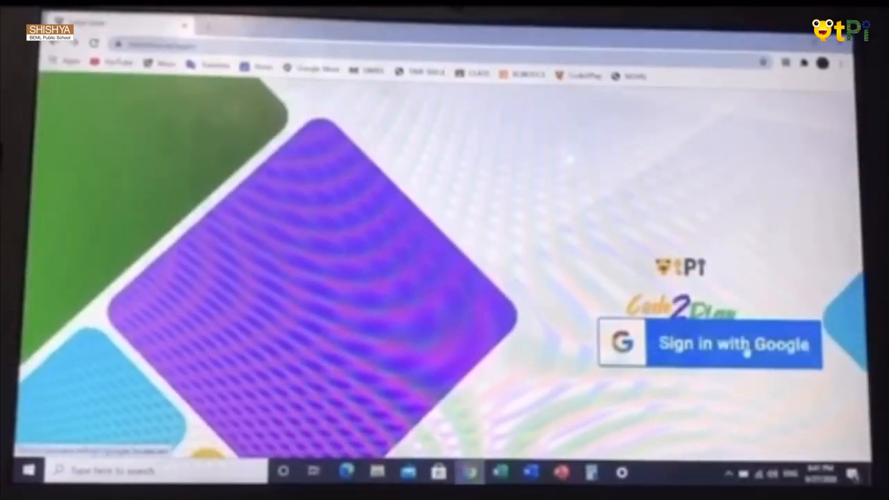
Sign in to Code2Play using the 'Sign in with Google' option.
click(733, 344)
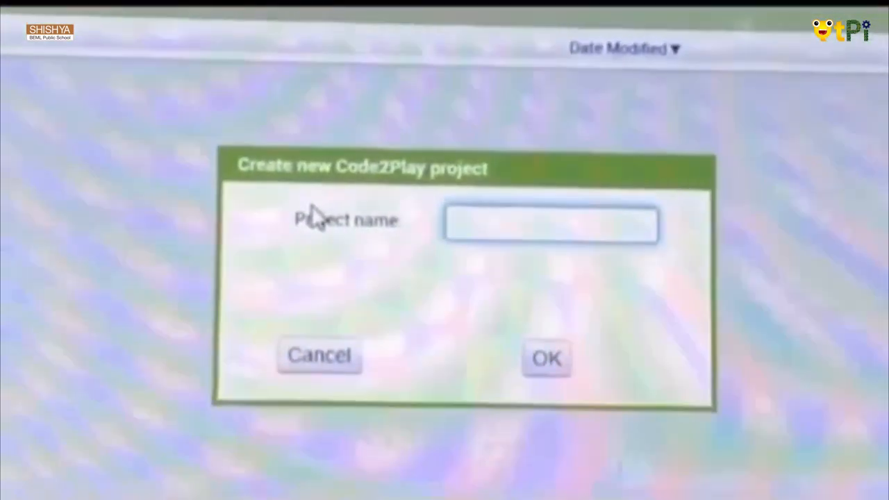
Enter 'Talk_To_Me' as the new project name and confirm.
text(7)
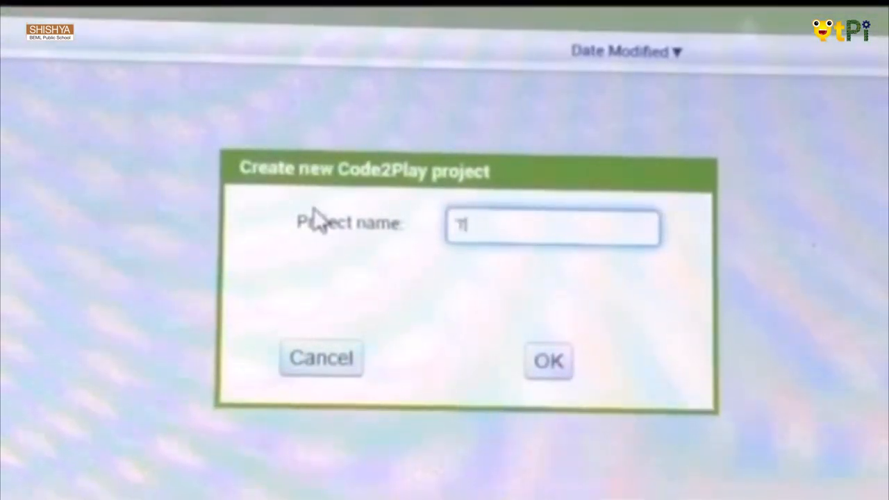
text(Talk)
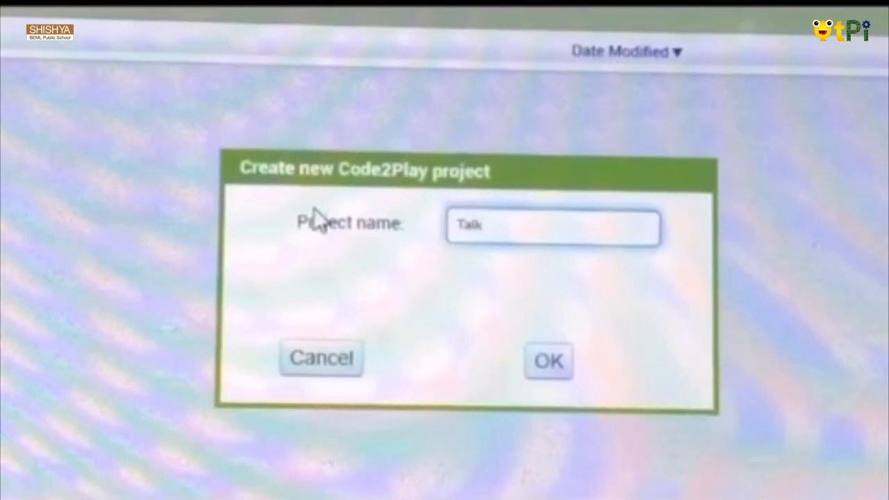
text(_T)
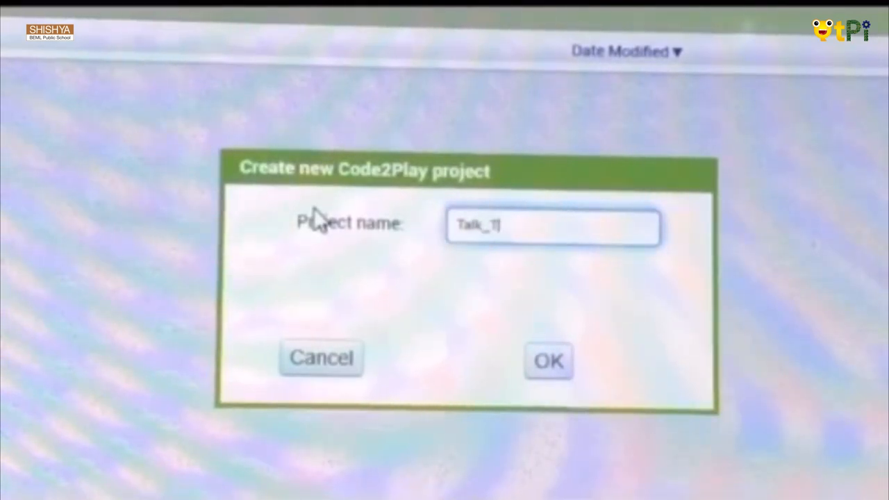
text(o_M)
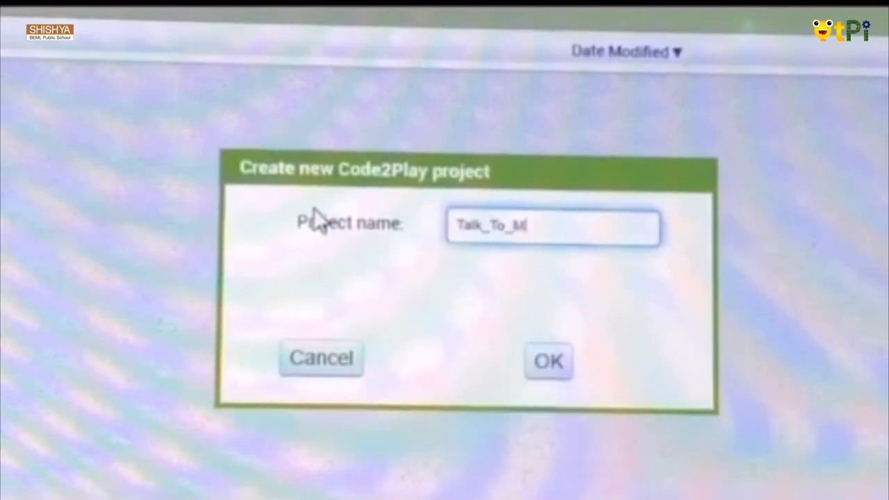
text(e)
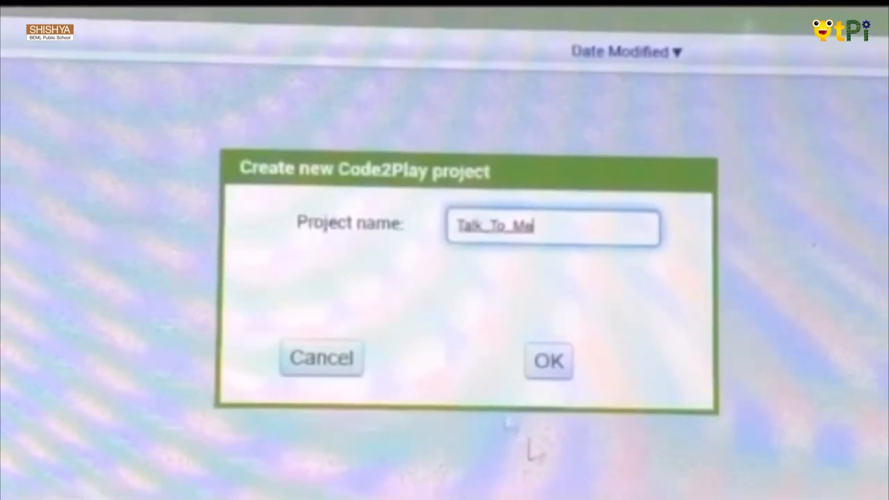
click(548, 360)
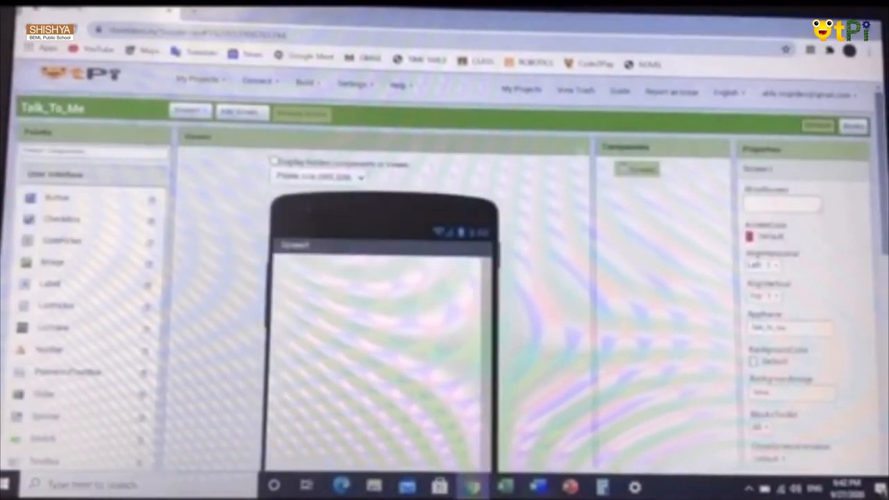
mouse_move(94, 346)
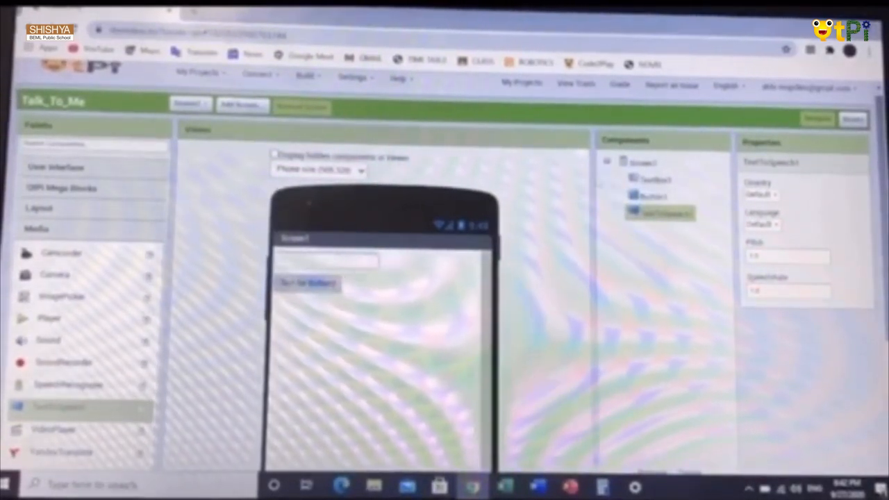
Set Screen1's AlignHorizontal property to Center.
click(643, 162)
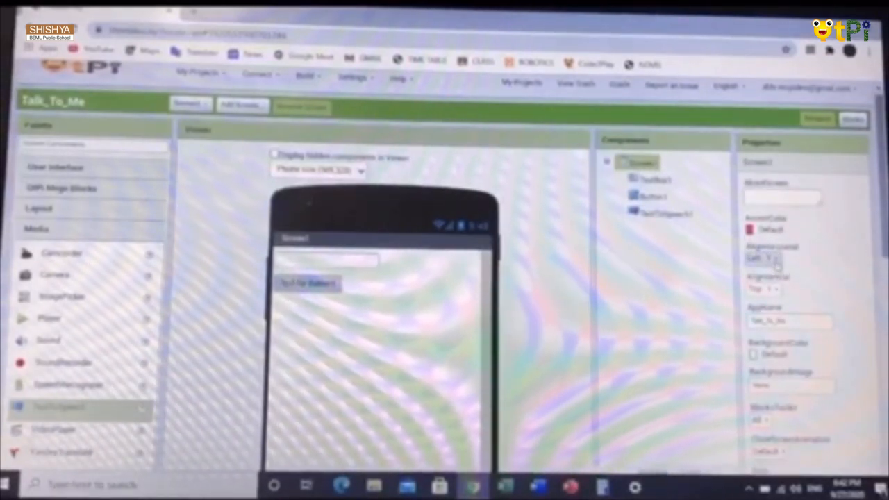
click(782, 258)
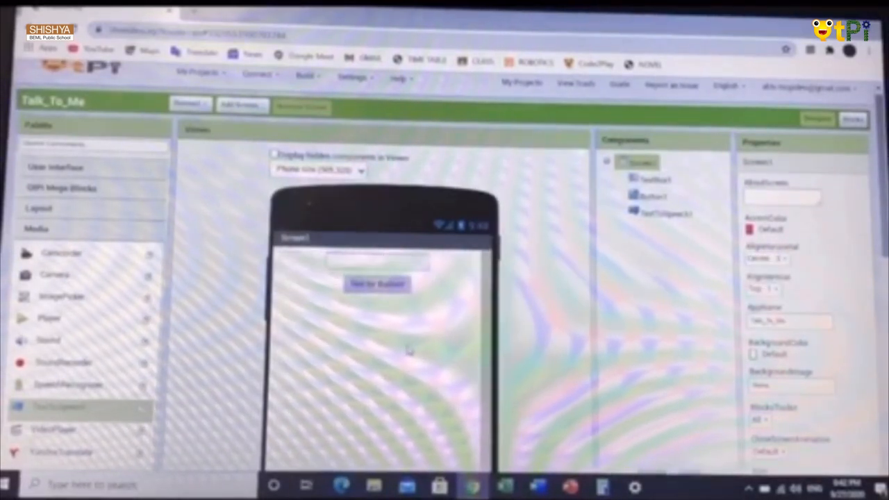
scroll(down, 3)
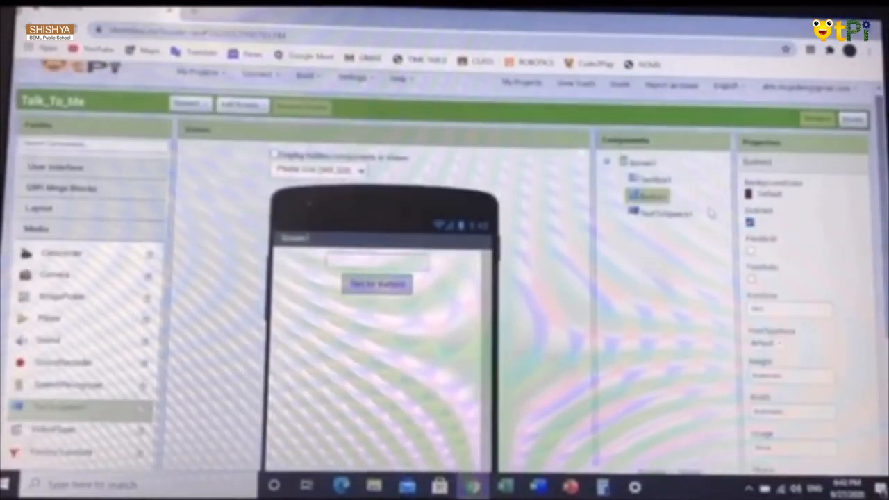
Confirm renaming Button1 to 'Speak'.
scroll(down, 3)
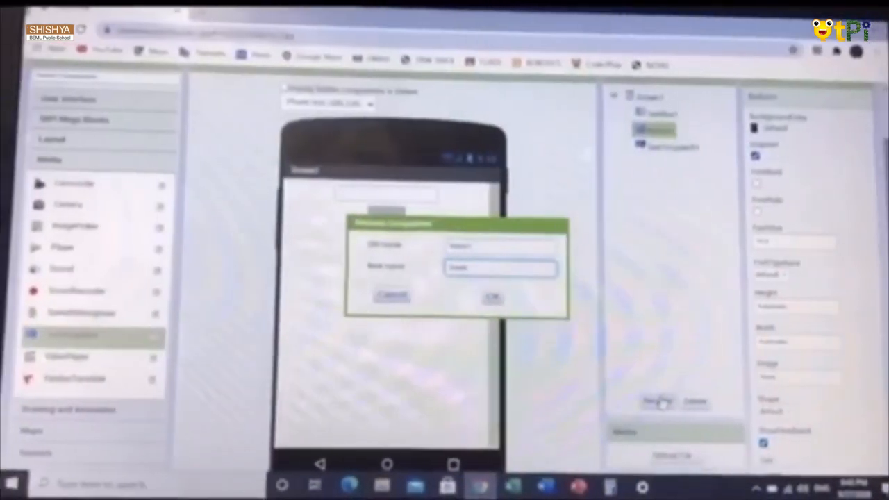
click(492, 297)
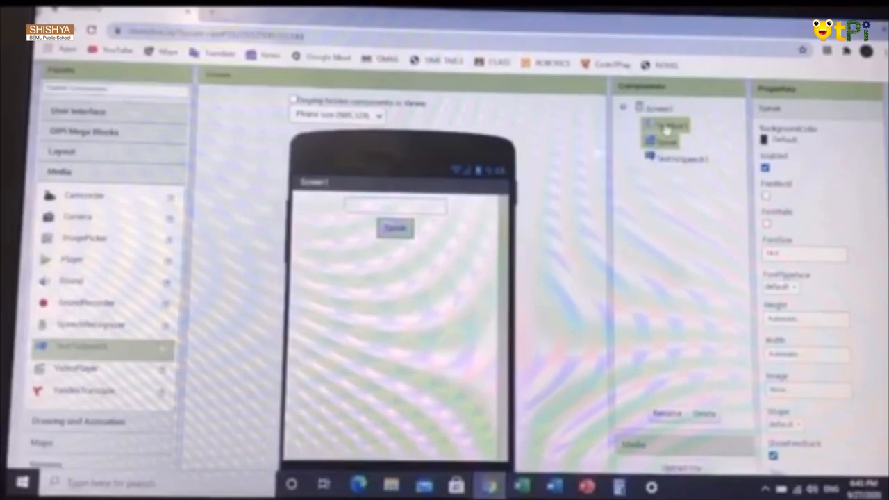
scroll(down, 3)
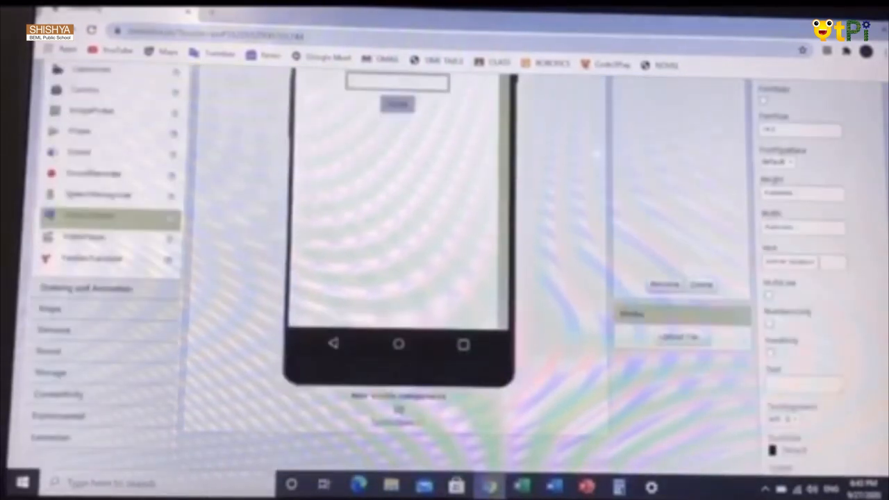
click(804, 263)
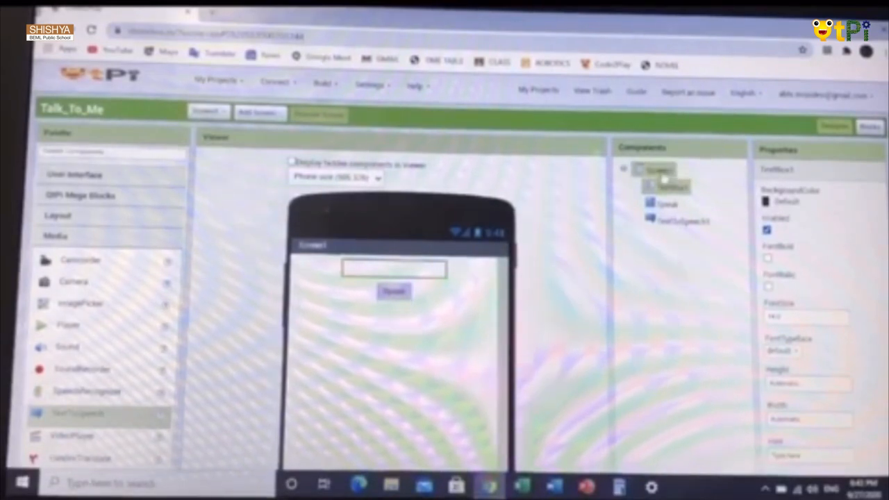
click(658, 170)
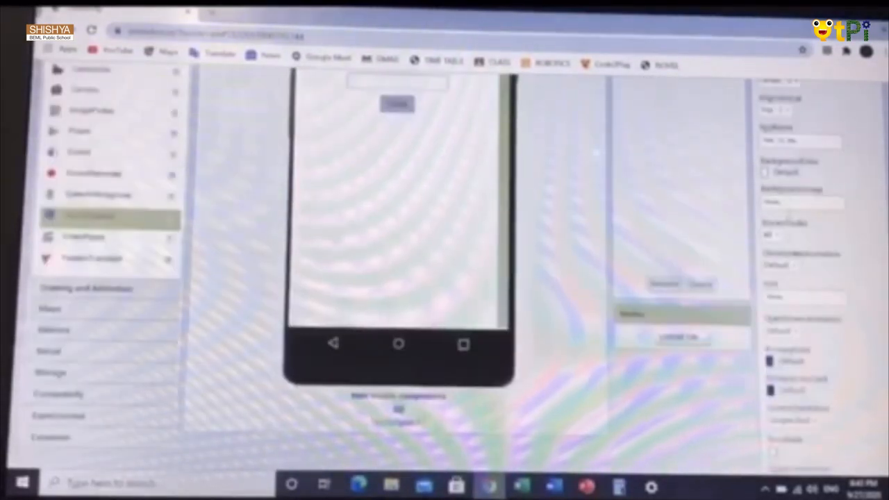
click(802, 201)
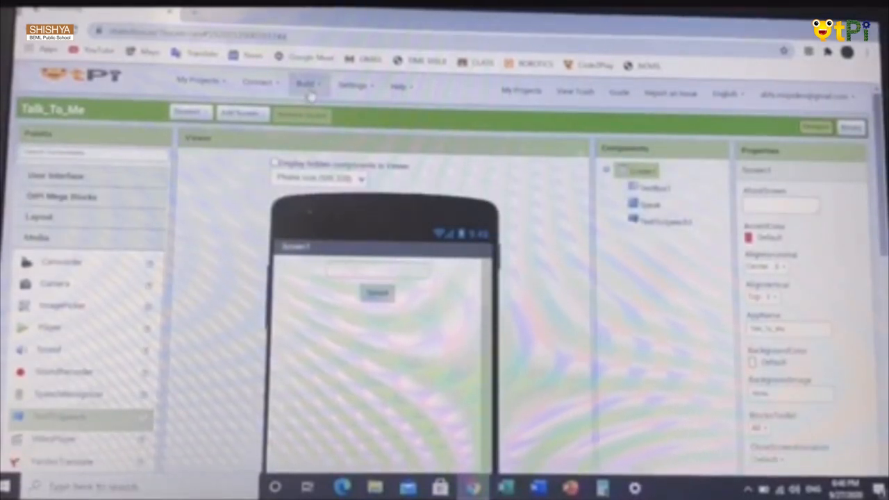
Choose Build > 'App (provide QR code for .apk)' to package Talk_To_Me.
click(307, 84)
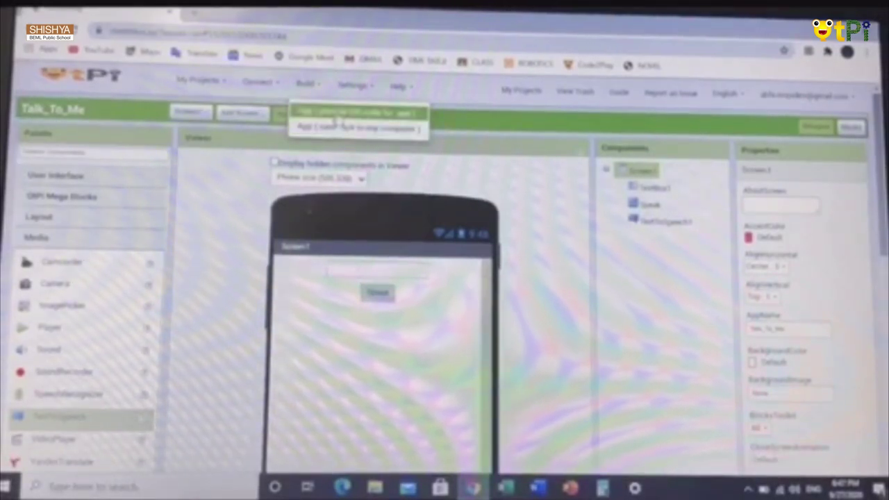
click(357, 115)
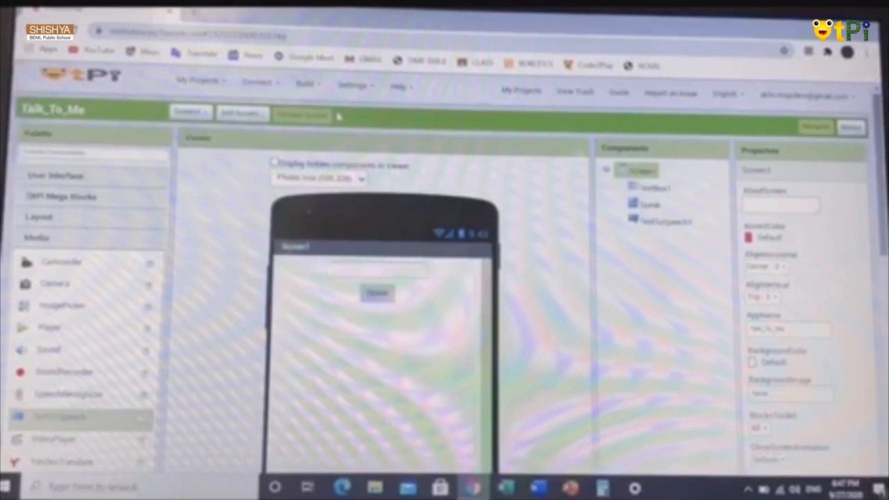